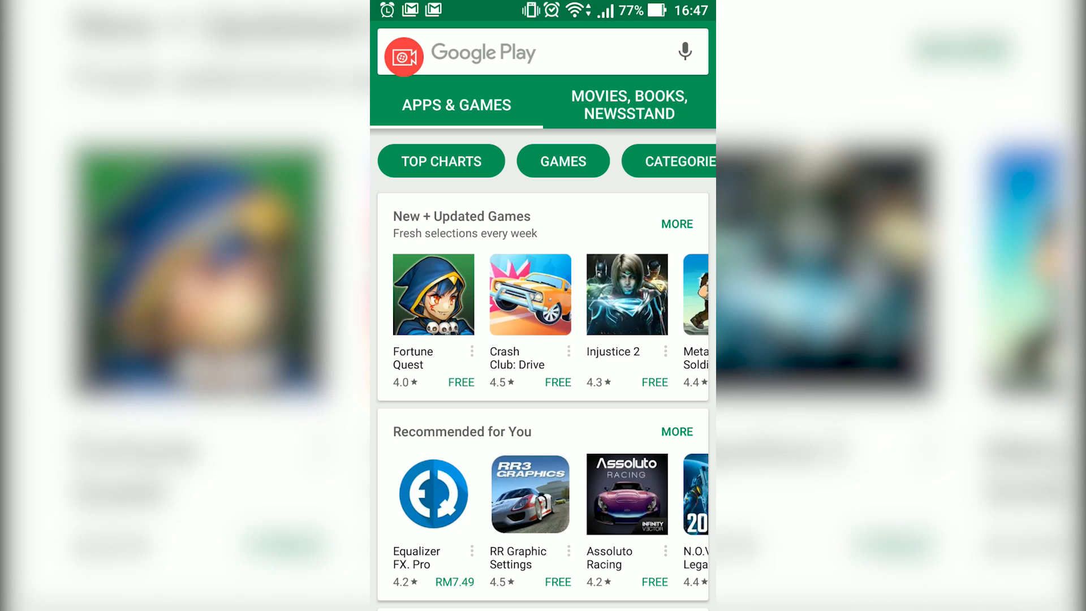
- Search Play Store for 'storejet cloud' and start installing the StoreJet Cloud app
text(storejet cloud)
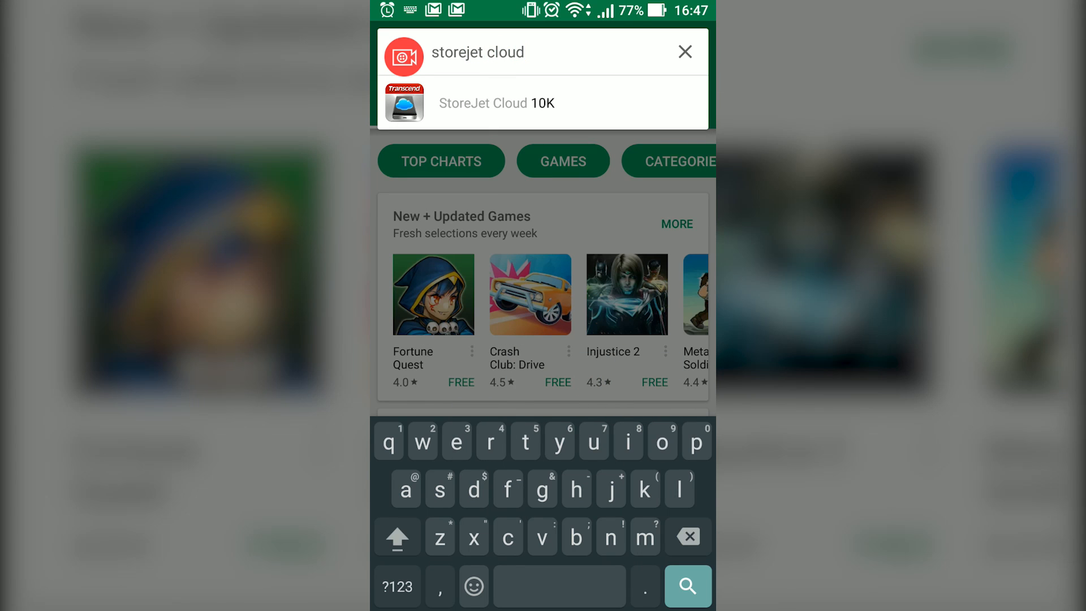
click(687, 585)
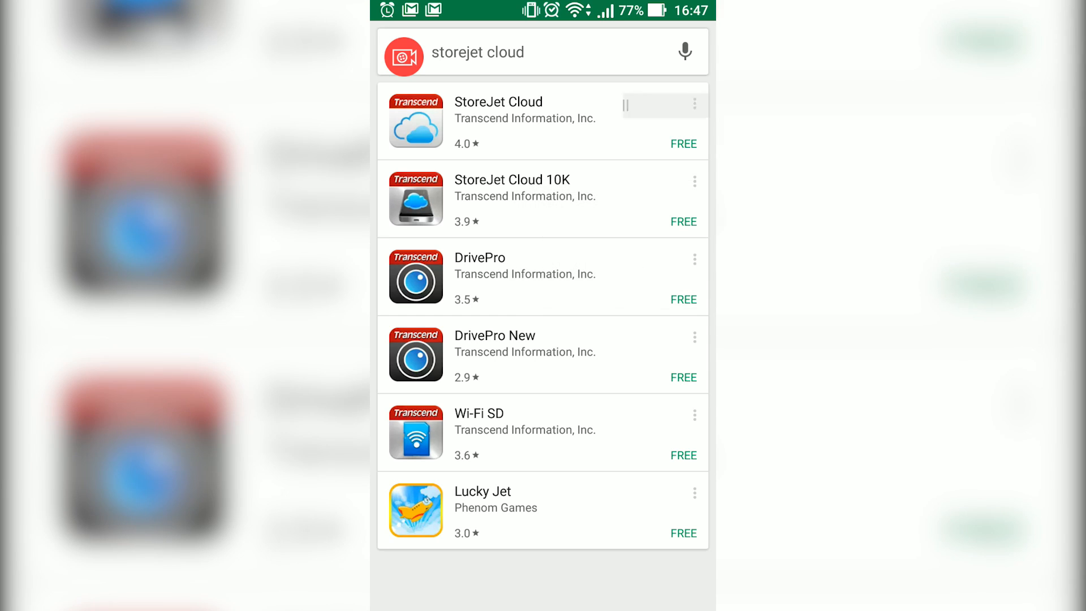
click(682, 144)
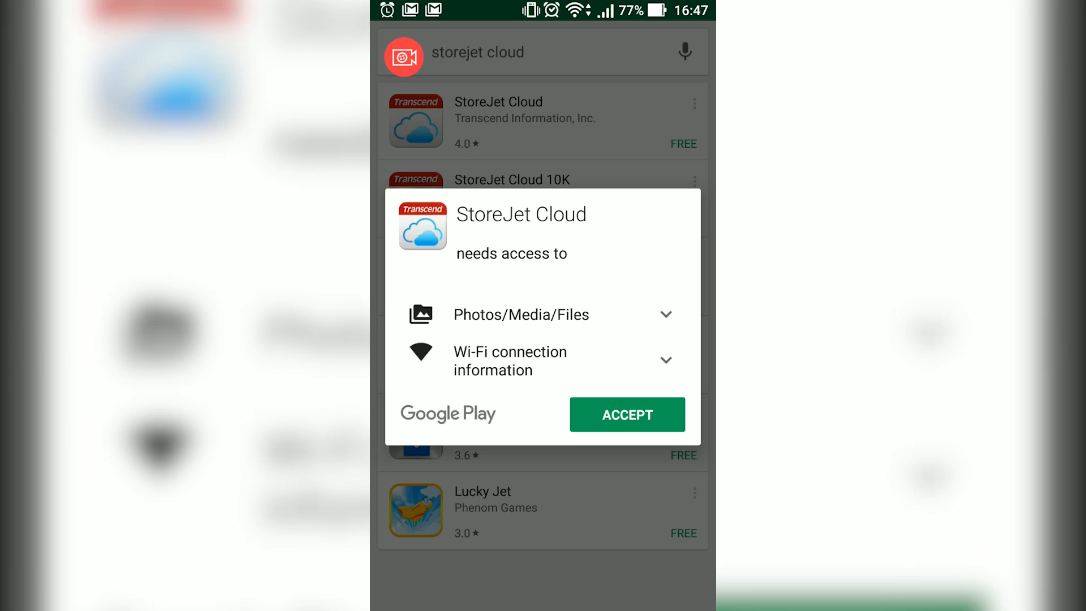
click(625, 414)
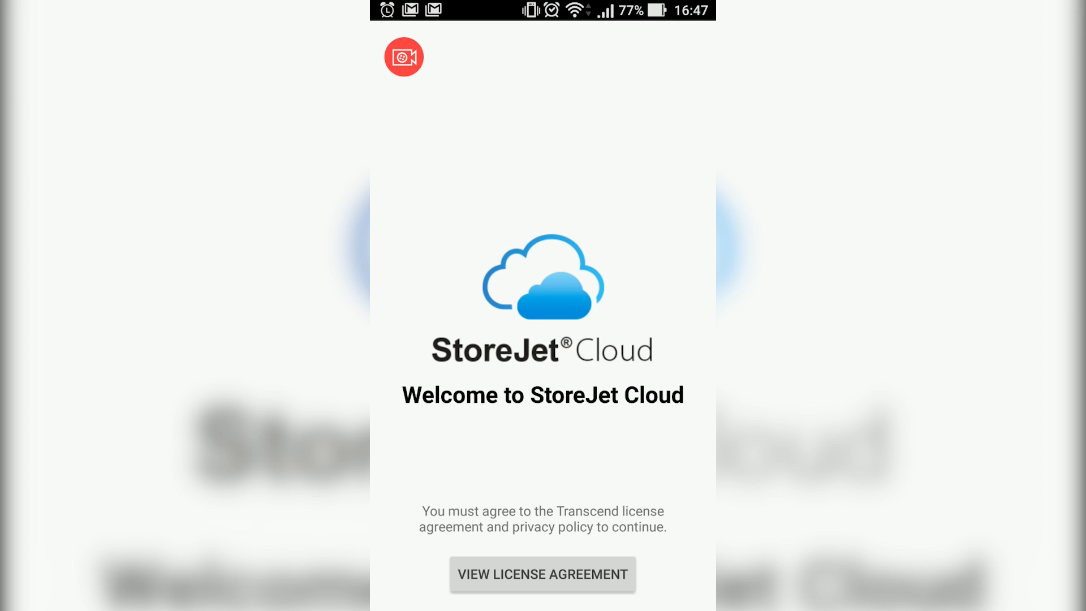
- Accept the license agreement and choose to sign in with an email address
click(542, 575)
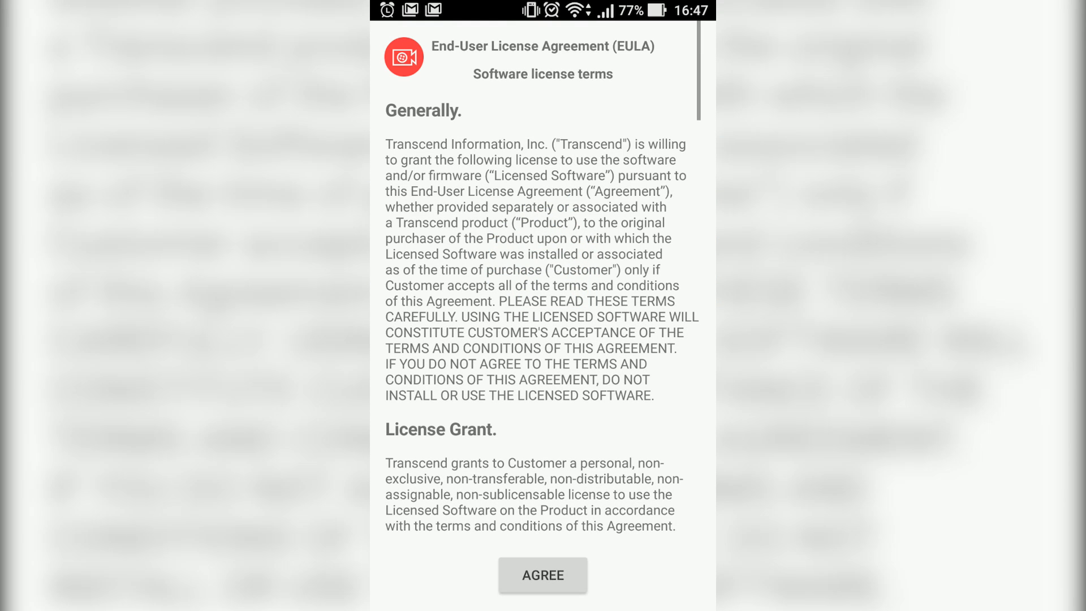
click(542, 574)
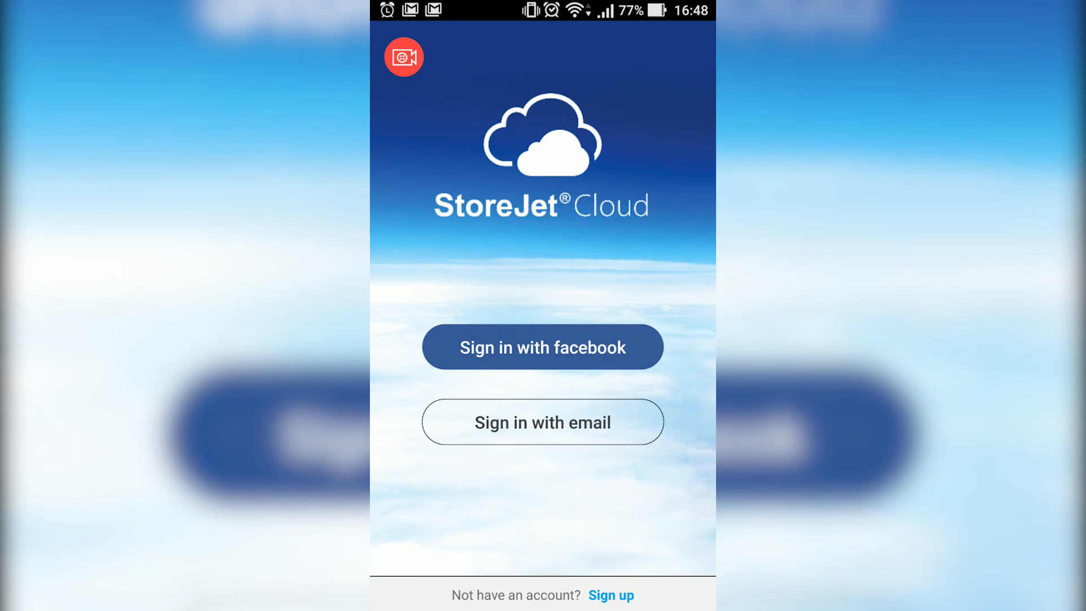
click(542, 346)
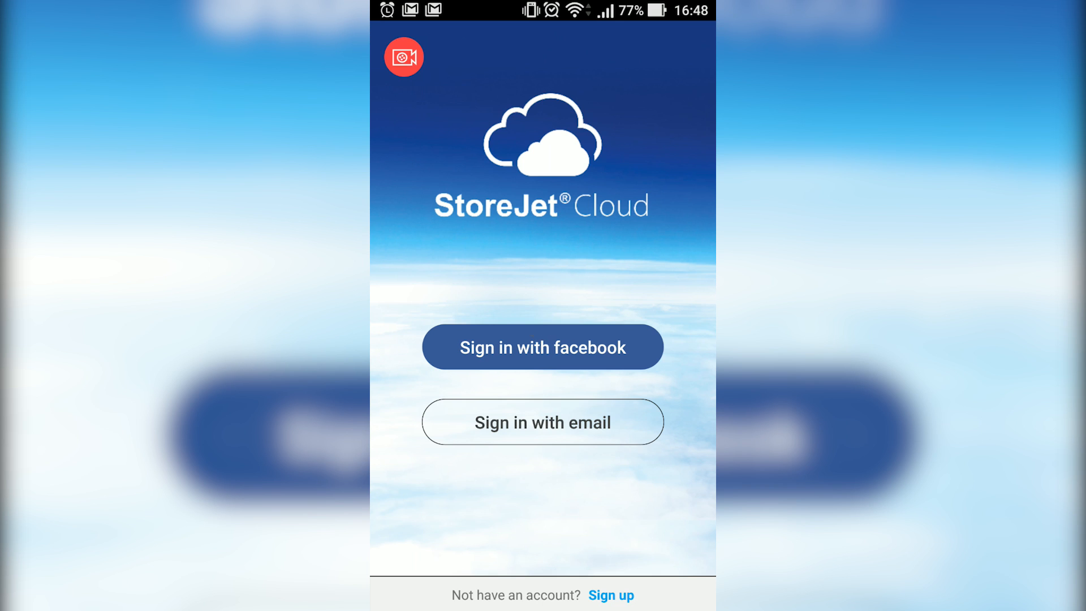
click(542, 421)
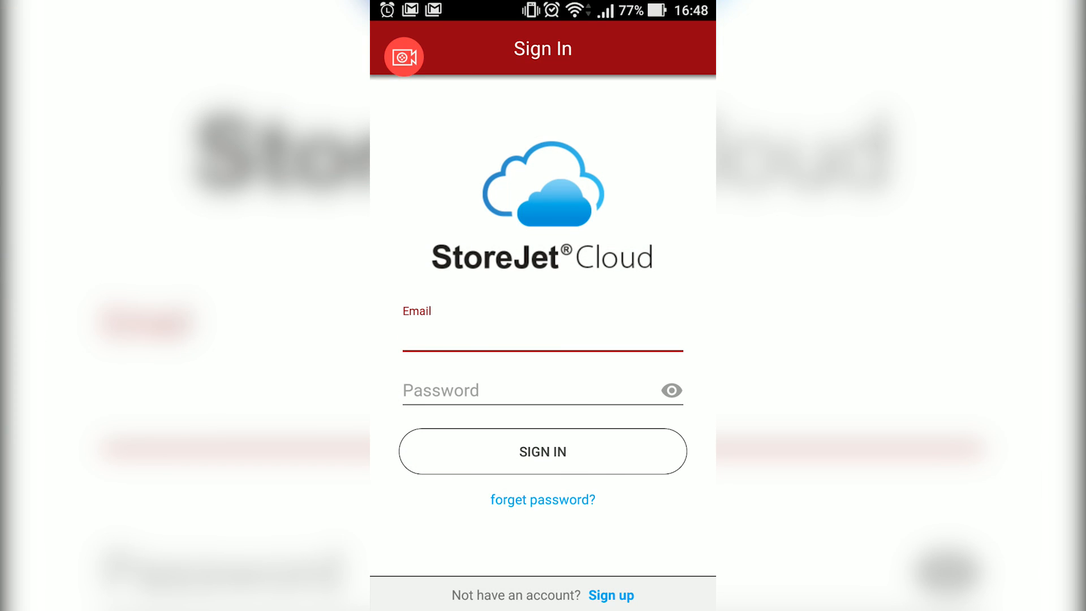
- Sign in with the account email and password to reach the empty device list
click(541, 340)
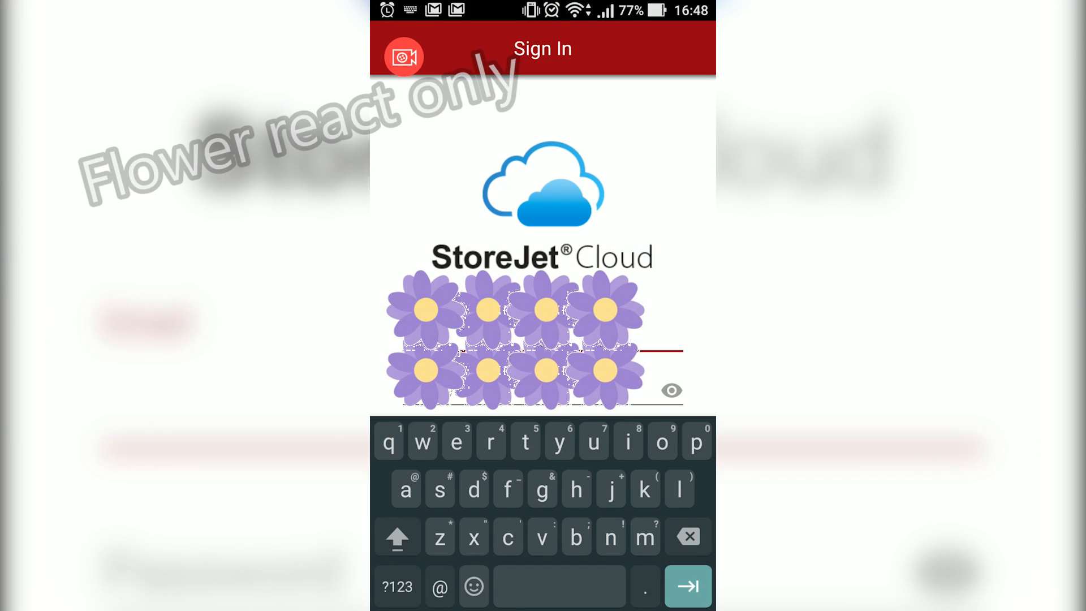
click(661, 441)
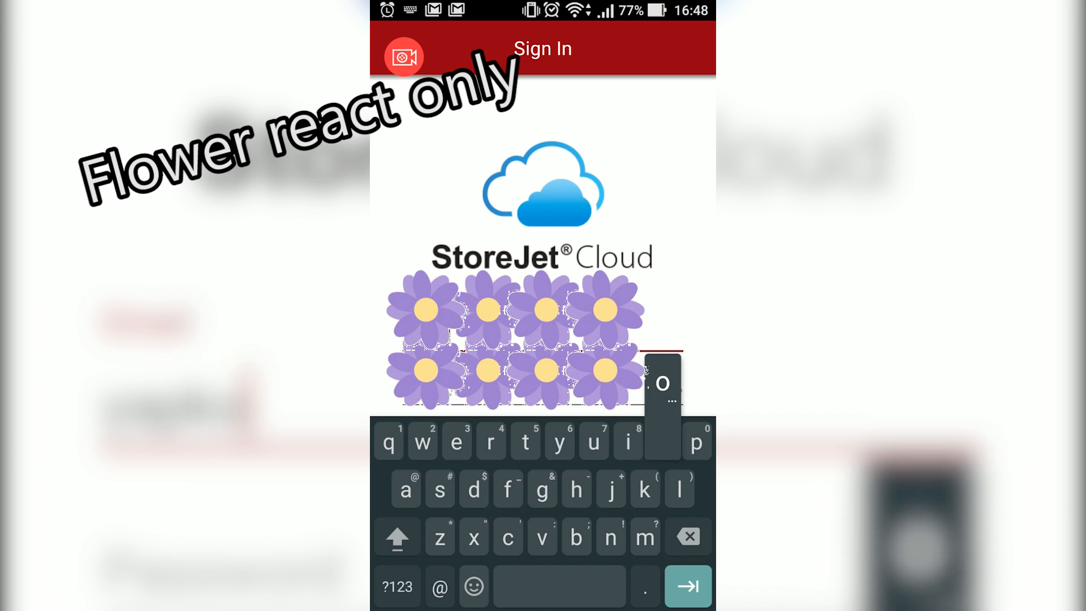
click(662, 441)
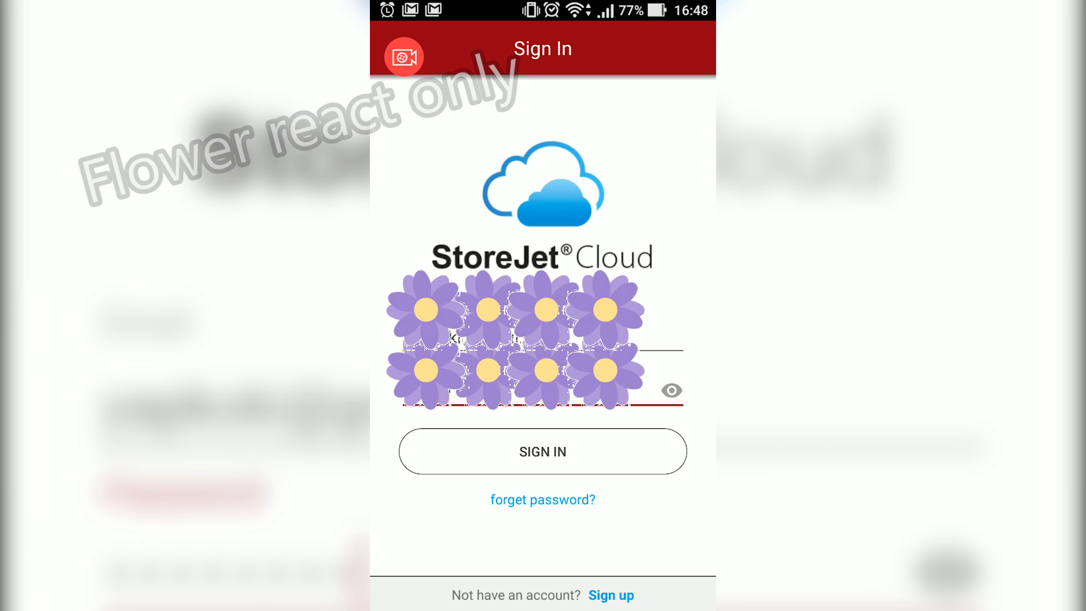
click(542, 452)
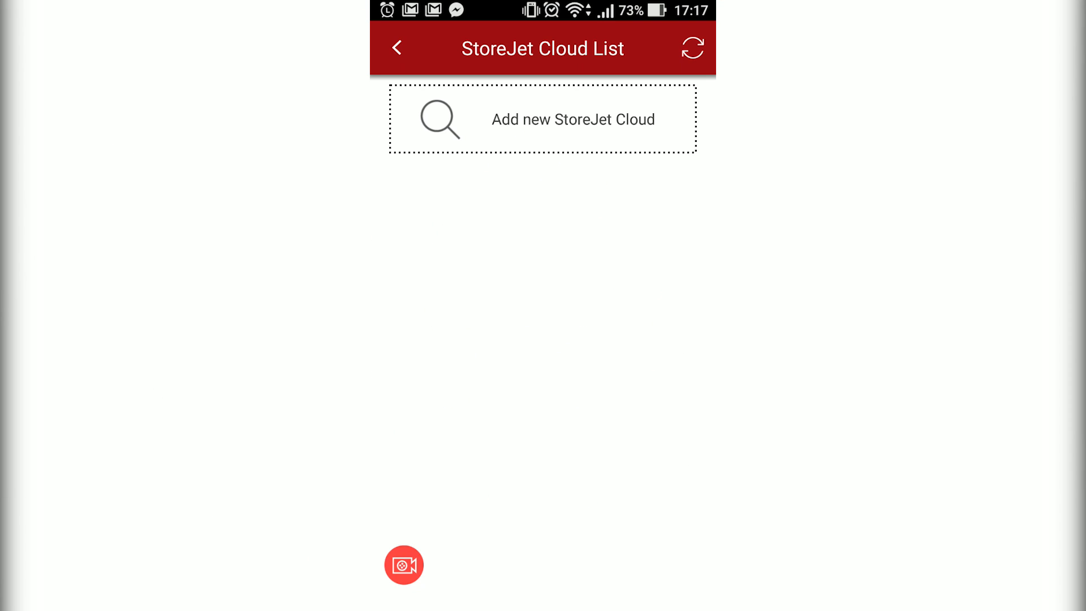
- Add the detected StoreJetCloud device at 192.168.0.247
click(542, 118)
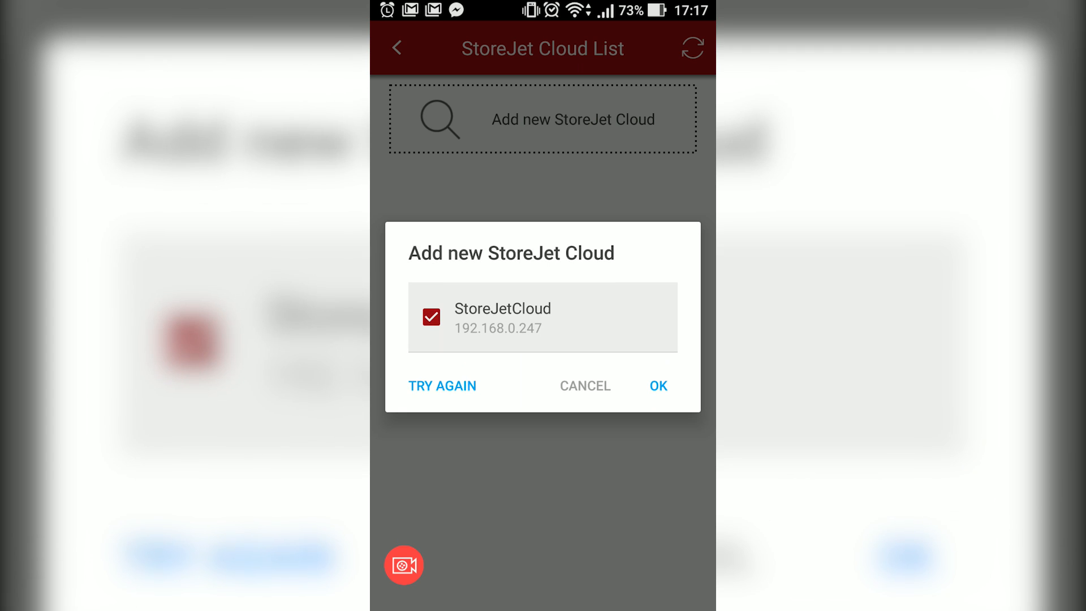
click(658, 386)
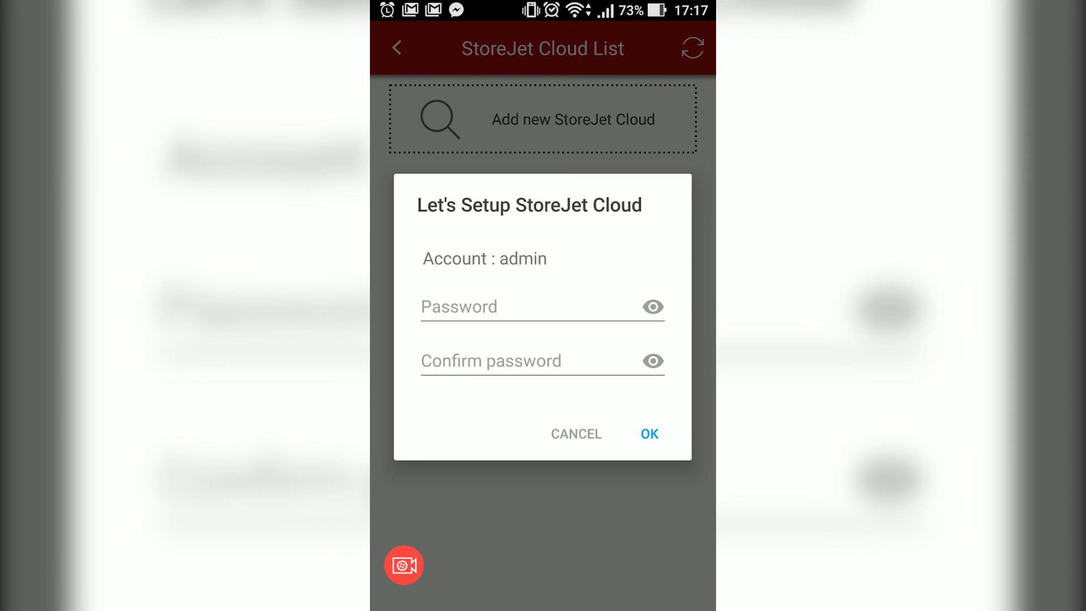
- Set and confirm the admin password, then acknowledge the device-ready message
click(533, 306)
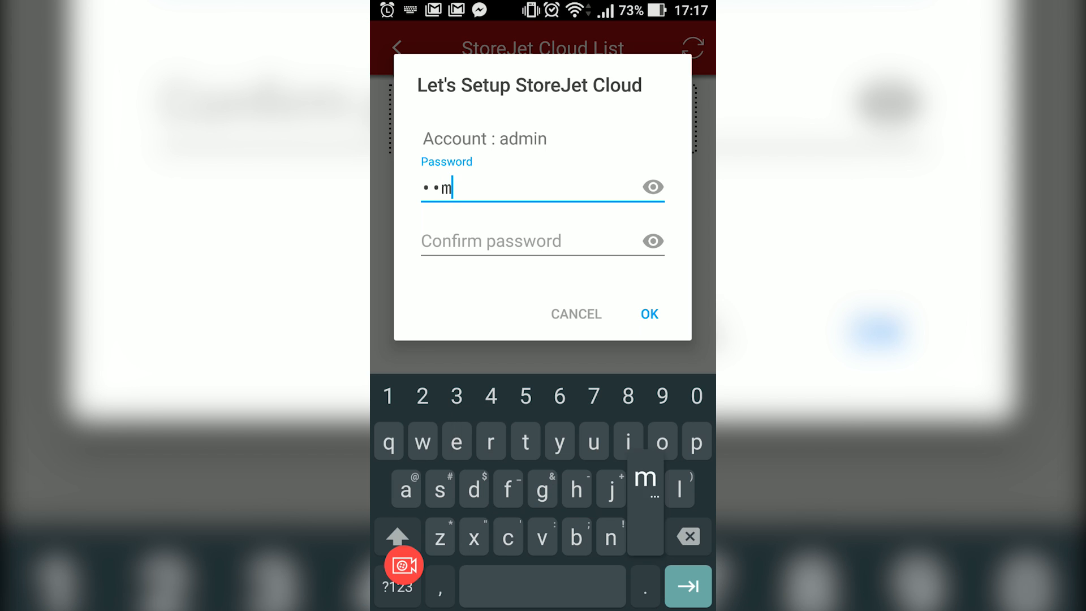
click(542, 241)
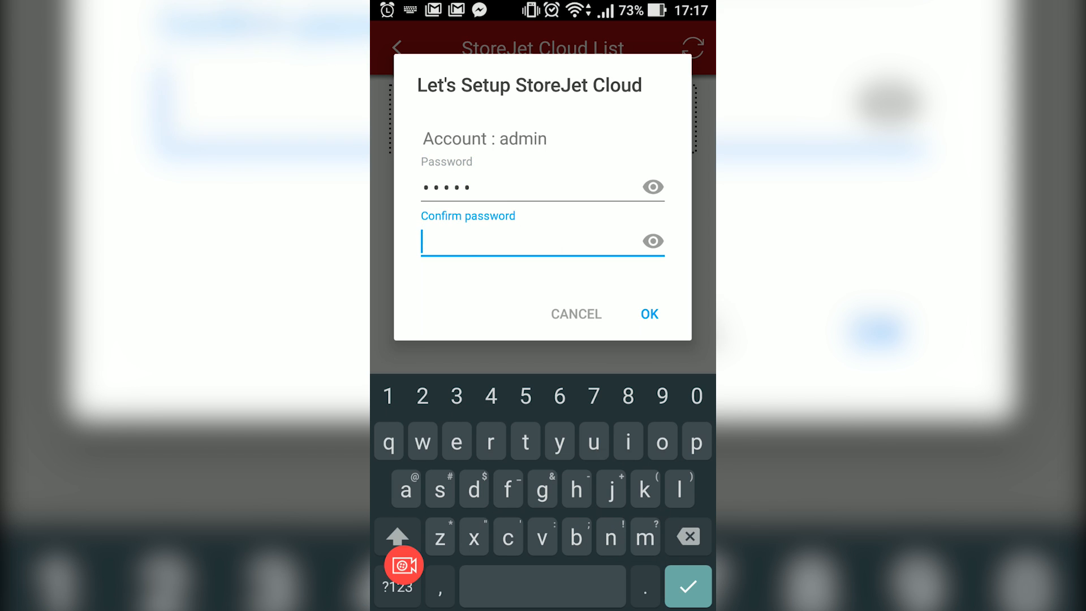
text(n)
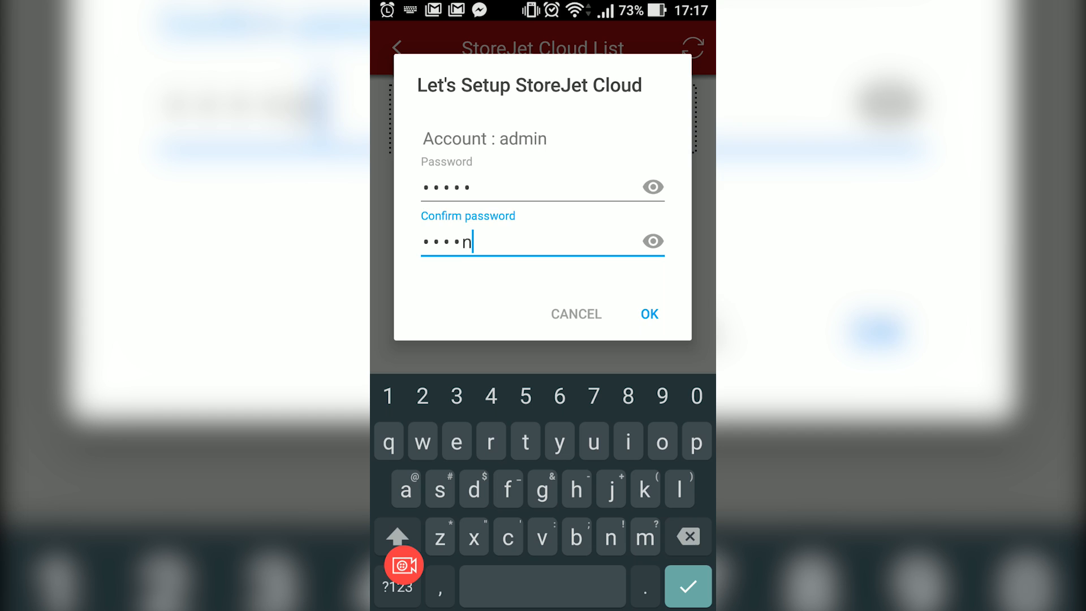
click(648, 313)
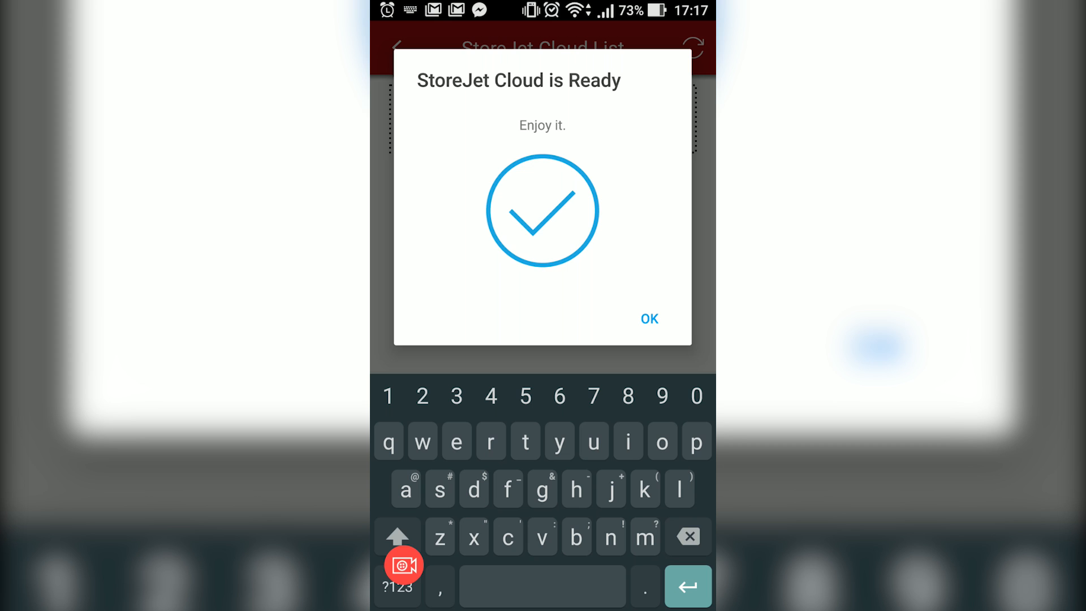
click(648, 319)
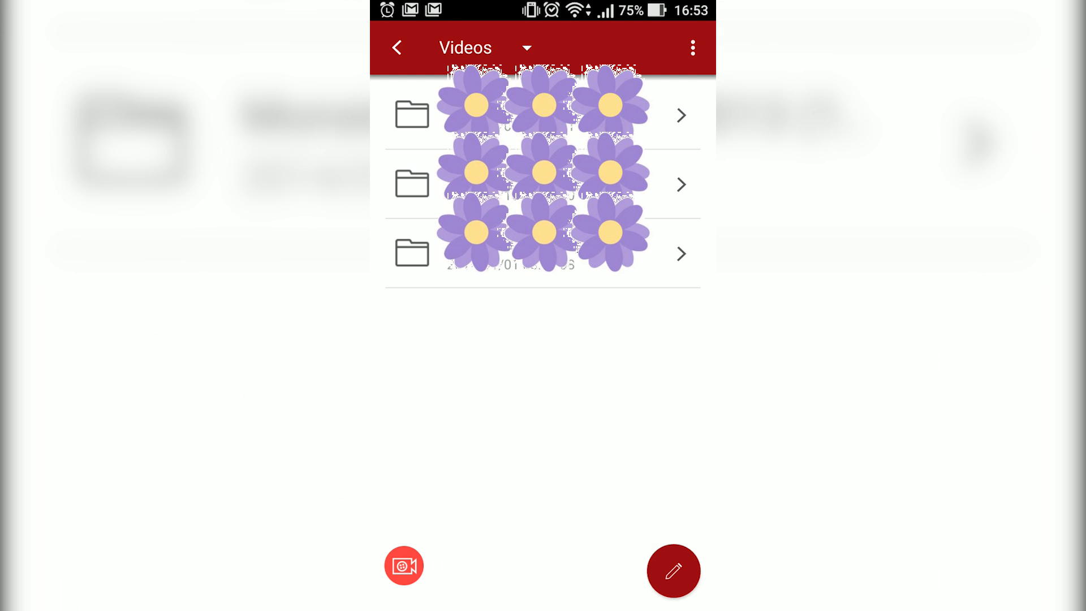
- Open the A Dog's Purpose folder and its movie file to get the player chooser
click(542, 115)
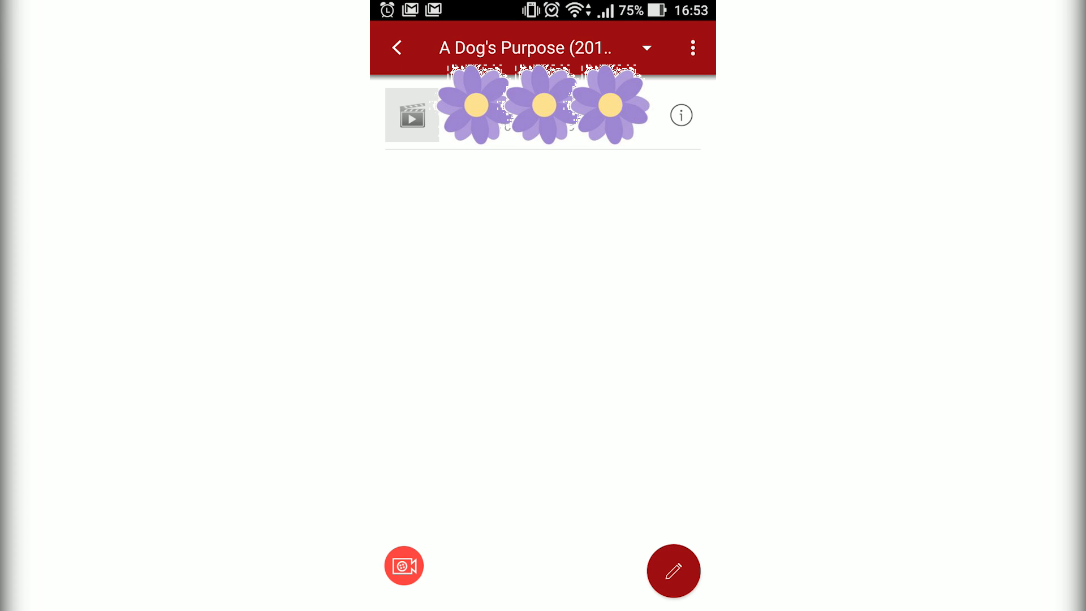
click(412, 116)
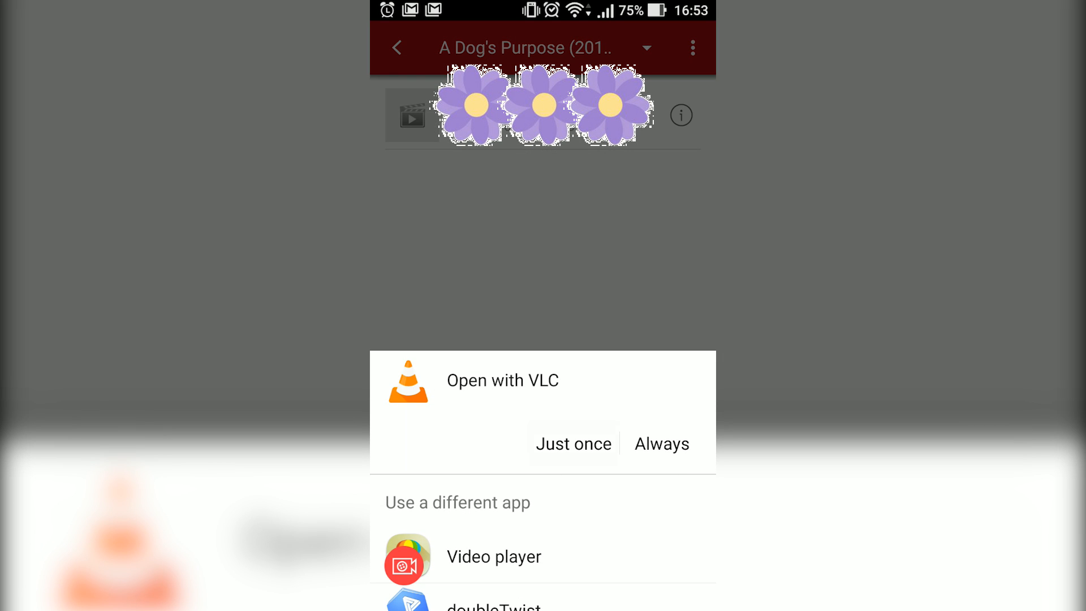